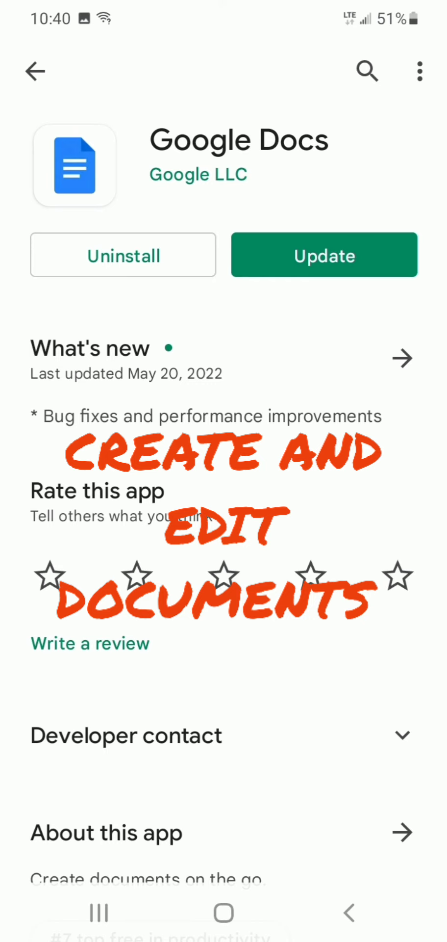
# - Return to the 'google docs' search results with the Google Docs app listed at the top
pyautogui.click(35, 71)
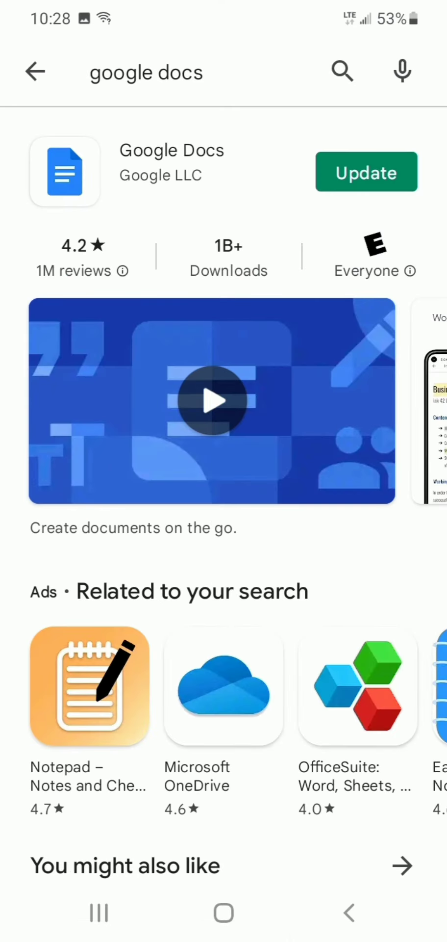